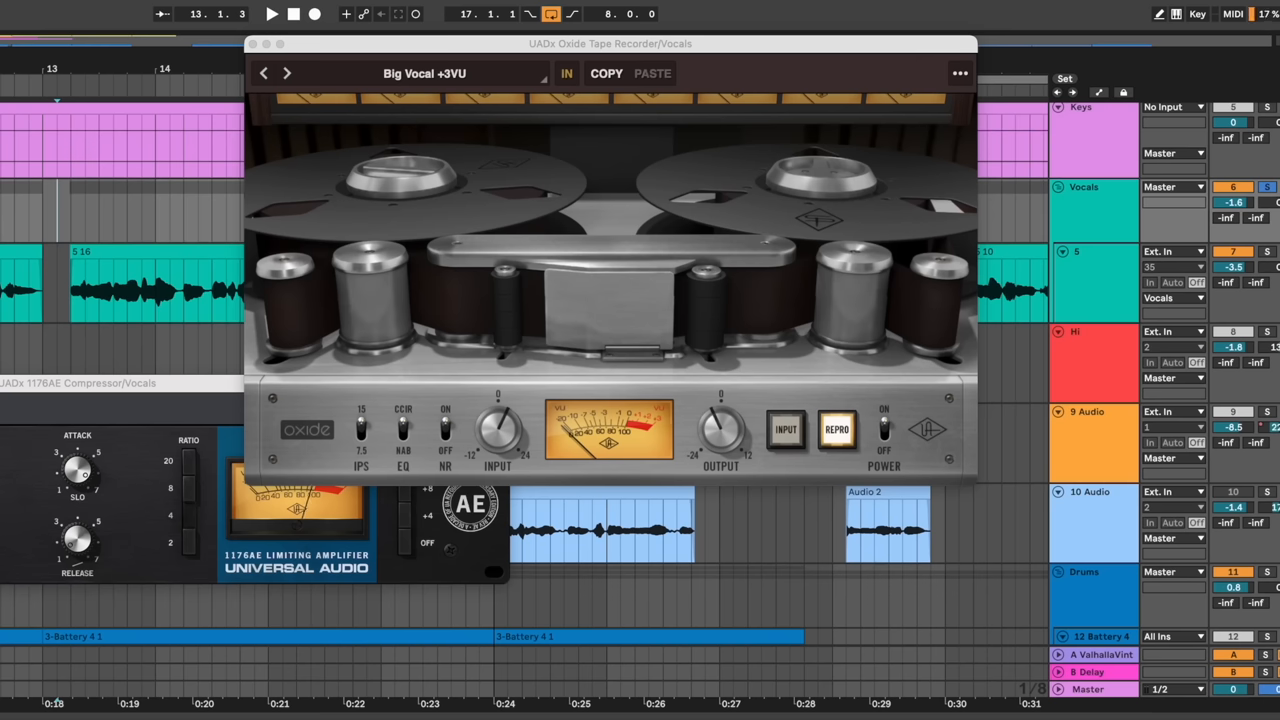
left_click(272, 16)
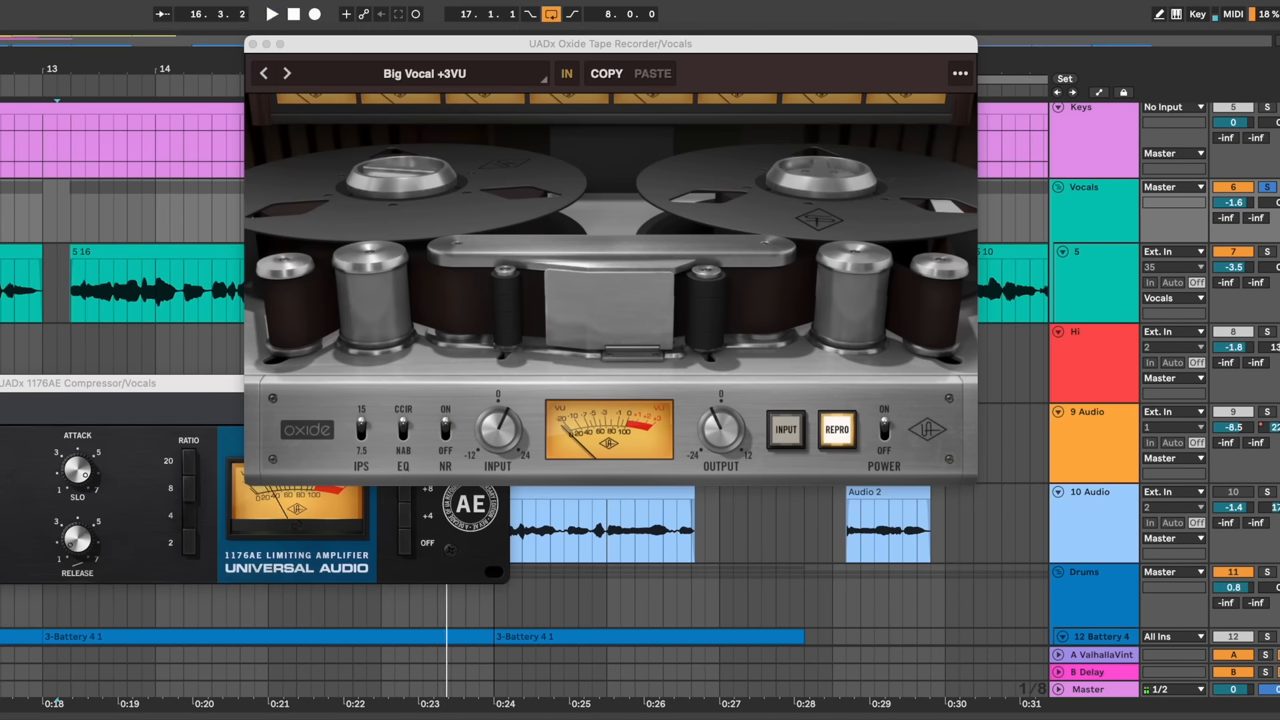
left_click(272, 16)
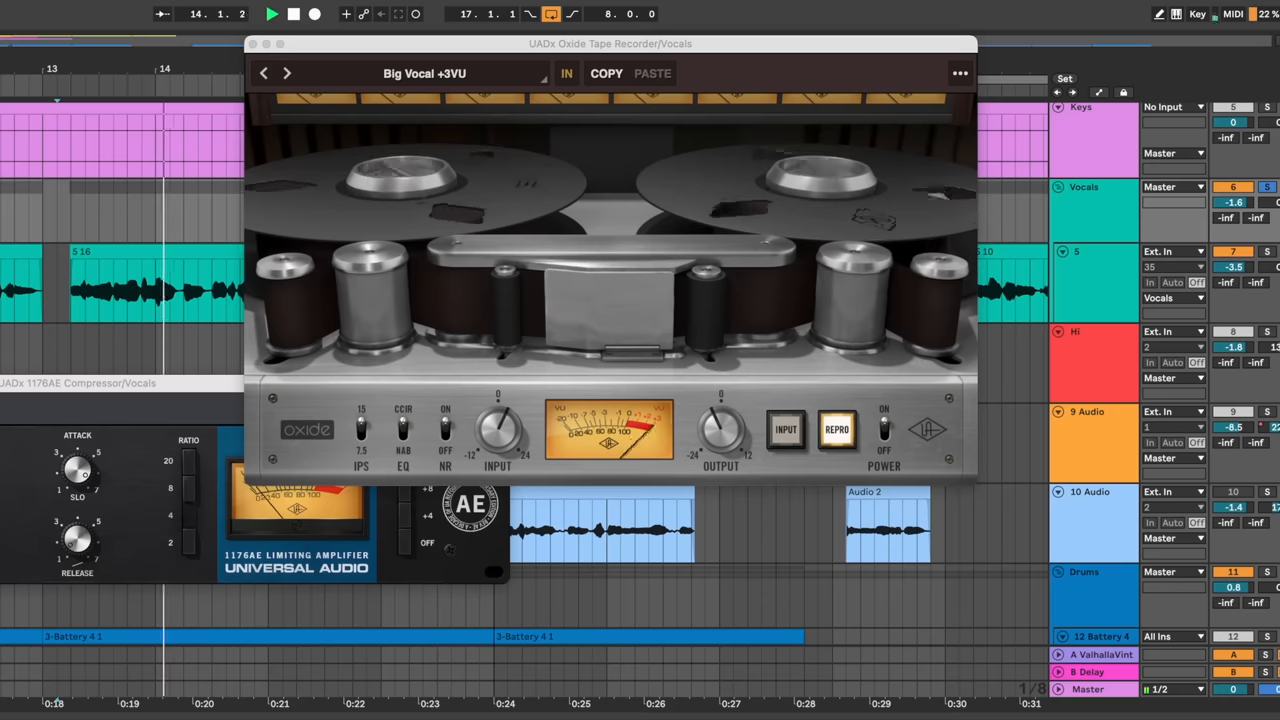